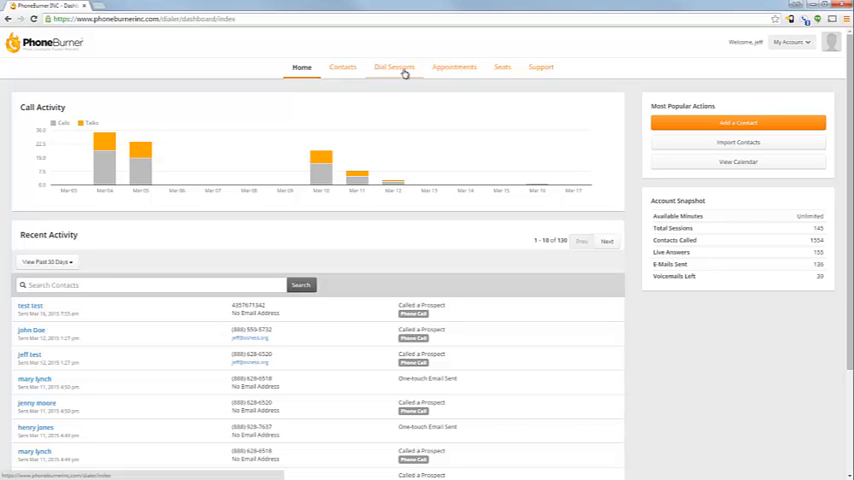
# Step: Reach the Dialer Basics settings page via Dial Sessions and PhoneBurner Settings
pyautogui.click(394, 68)
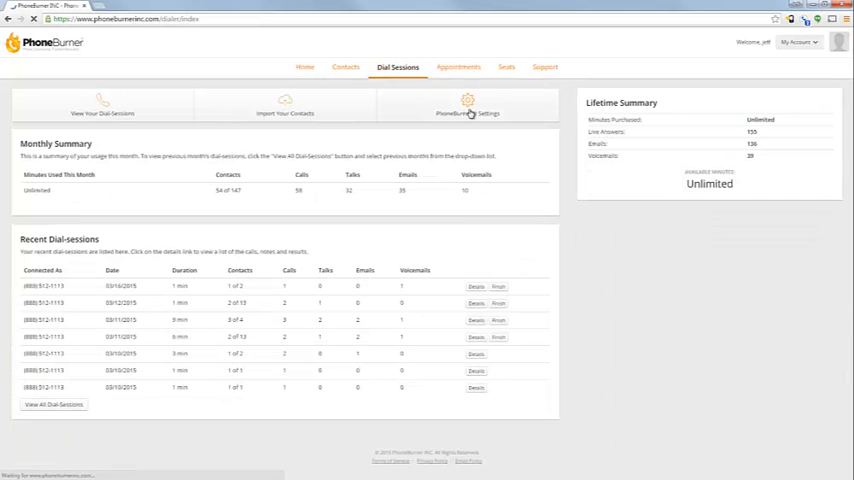
pyautogui.click(468, 104)
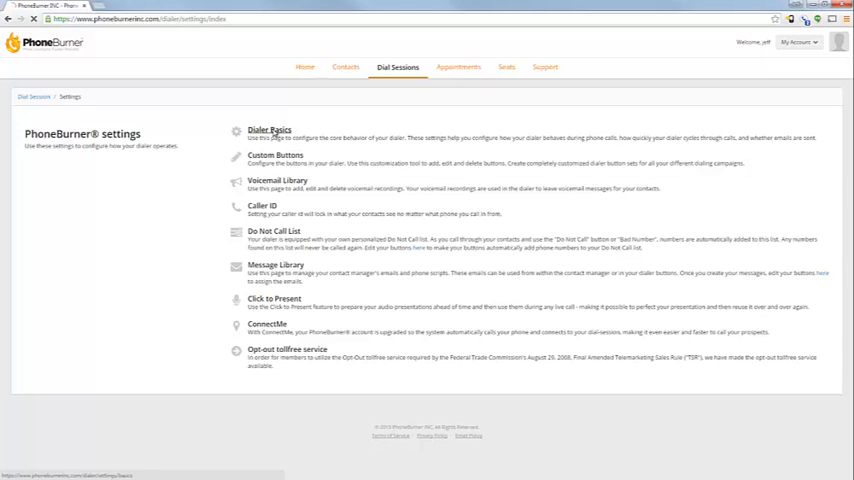
pyautogui.click(268, 128)
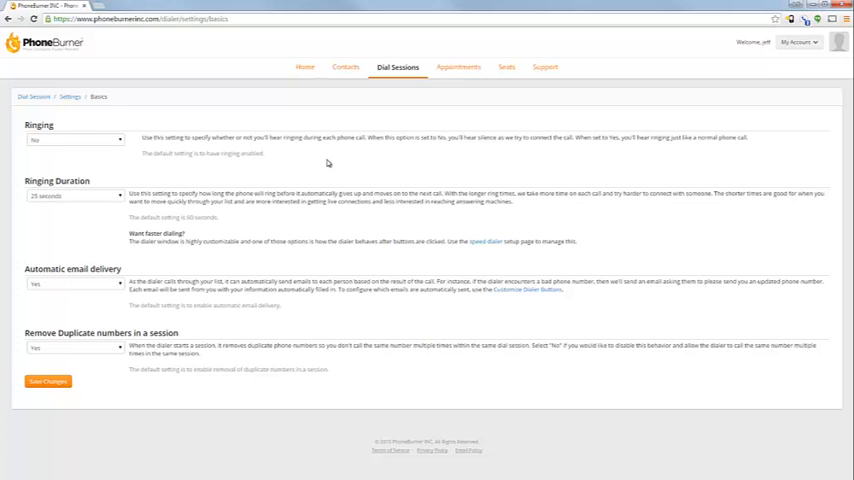
pyautogui.moveTo(174, 172)
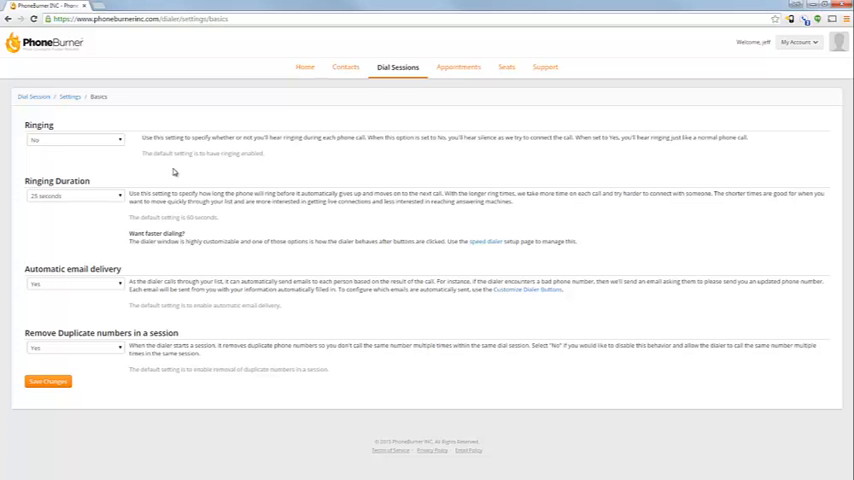
pyautogui.moveTo(128, 160)
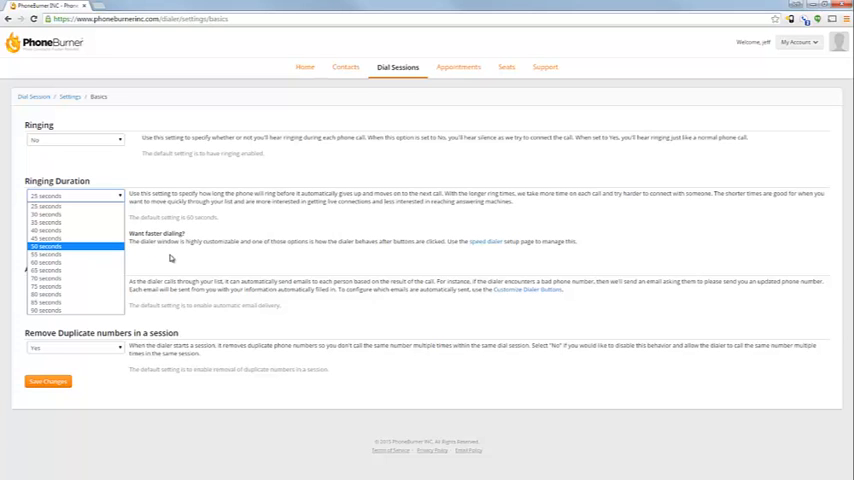
pyautogui.click(44, 204)
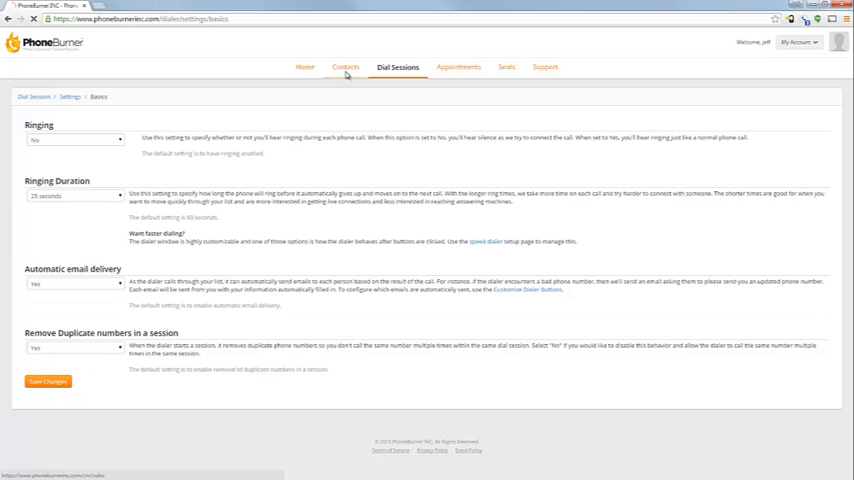
# Step: List contacts sharing the same phone number through an advanced contact search
pyautogui.click(344, 68)
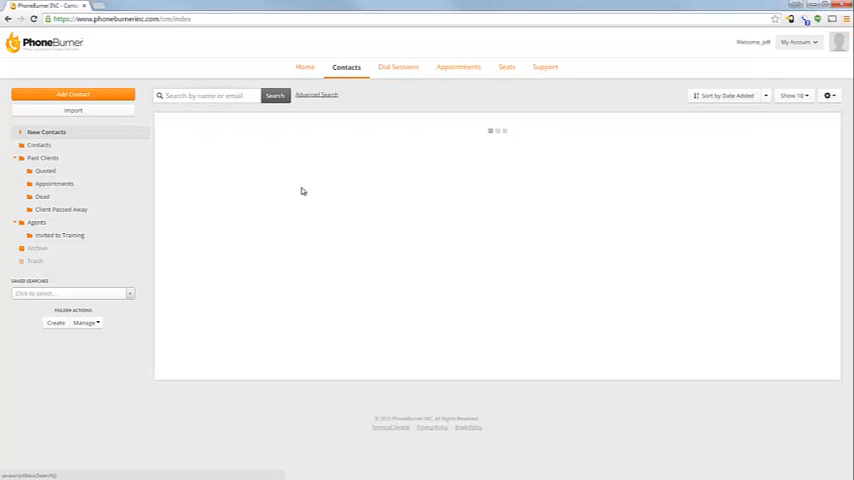
pyautogui.click(316, 96)
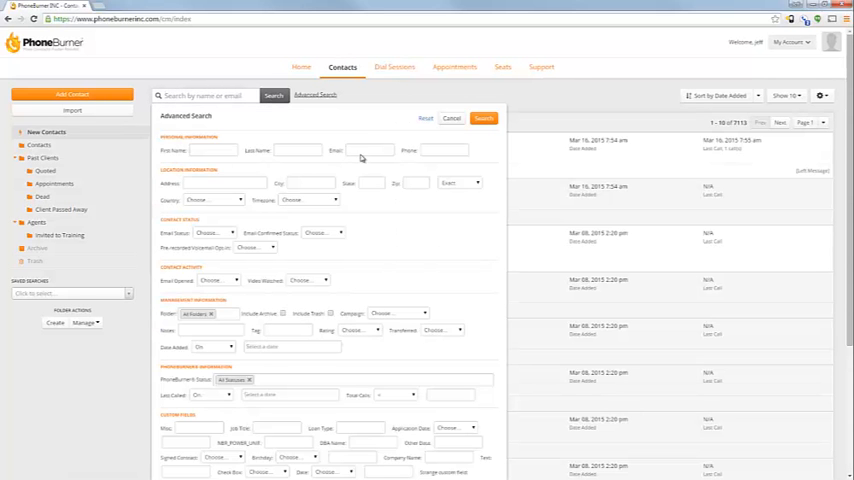
pyautogui.click(444, 150)
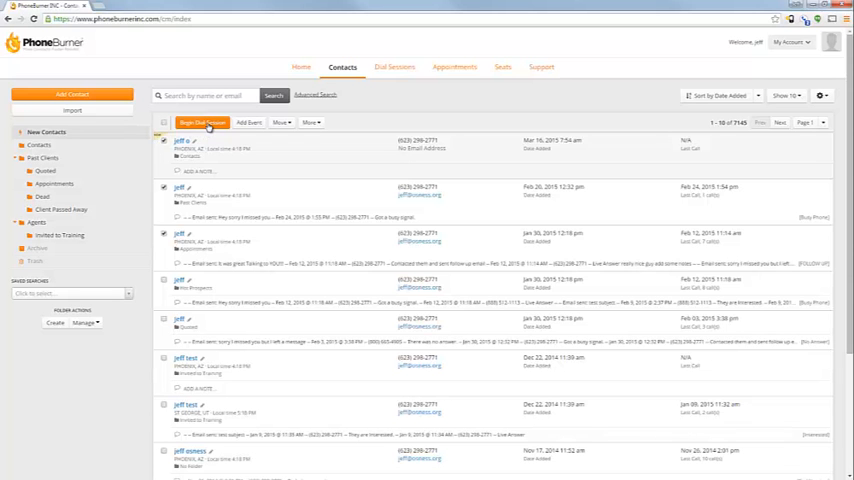
# Step: Begin a dial session from the found contacts, with only 1 contact queued
pyautogui.click(202, 122)
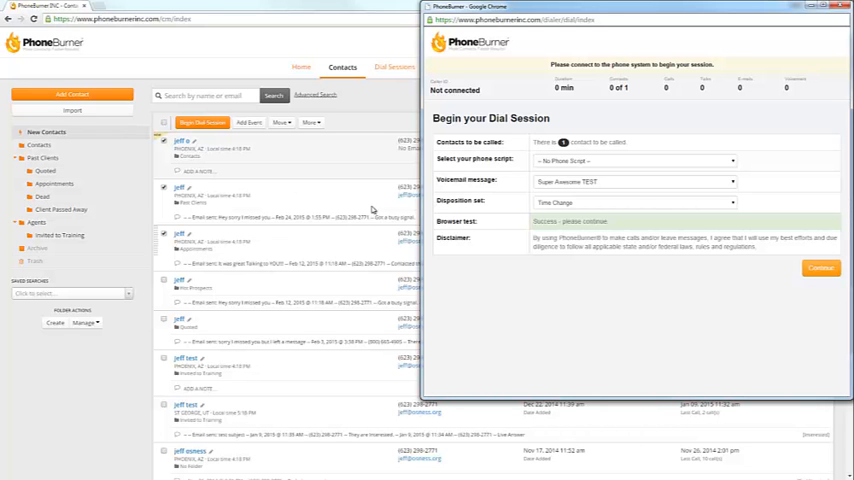
pyautogui.moveTo(632, 106)
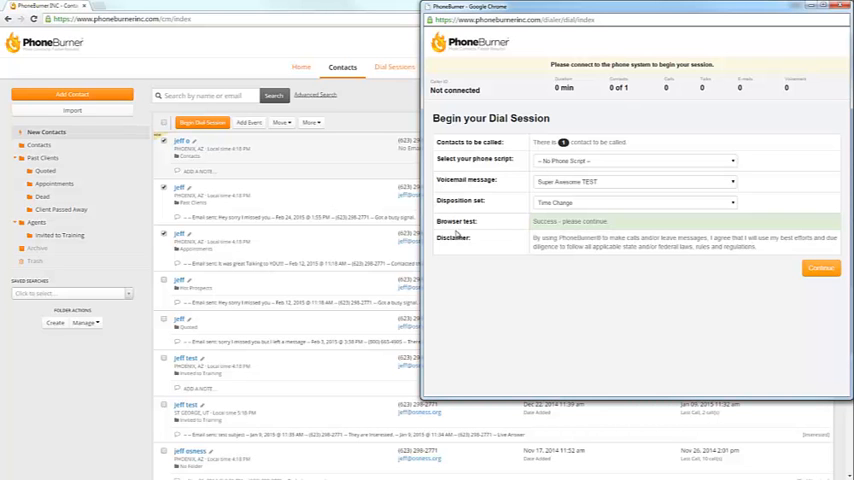
pyautogui.moveTo(440, 236)
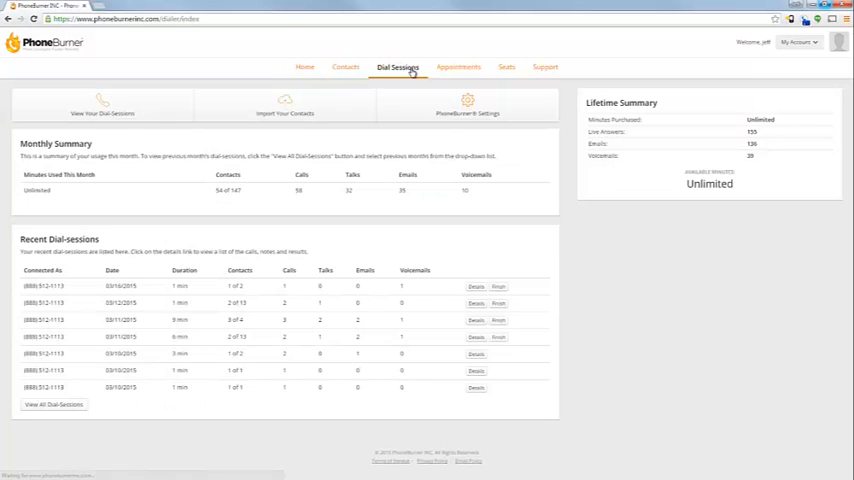
# Step: Set Remove Duplicate numbers to No in Dialer Basics and return to the dial sessions overview
pyautogui.click(468, 104)
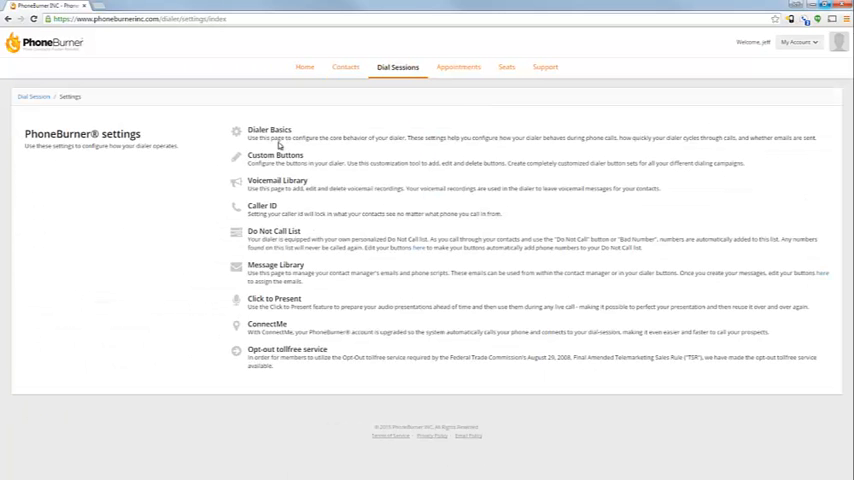
pyautogui.click(268, 128)
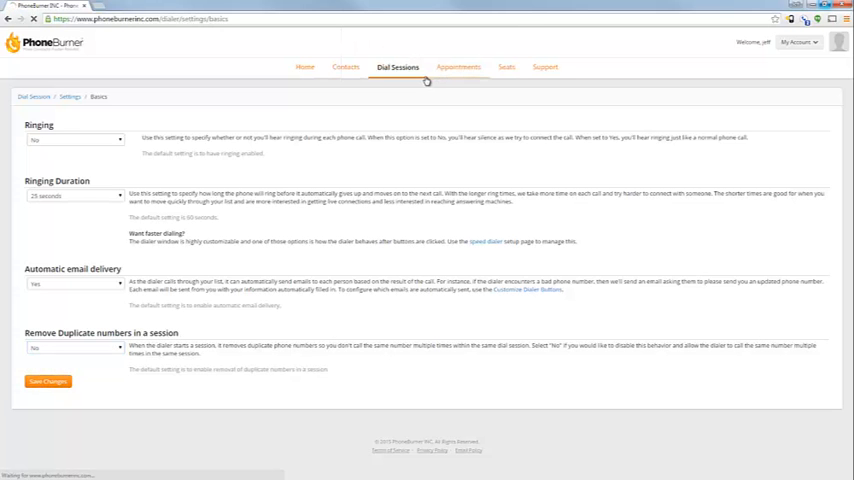
pyautogui.click(398, 68)
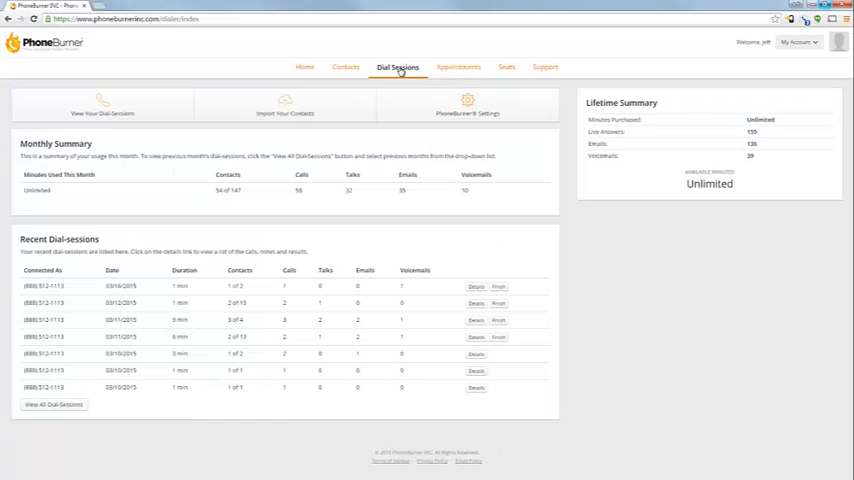
# Step: Rerun the contact search and begin a dial session queuing all duplicate-number contacts
pyautogui.click(344, 68)
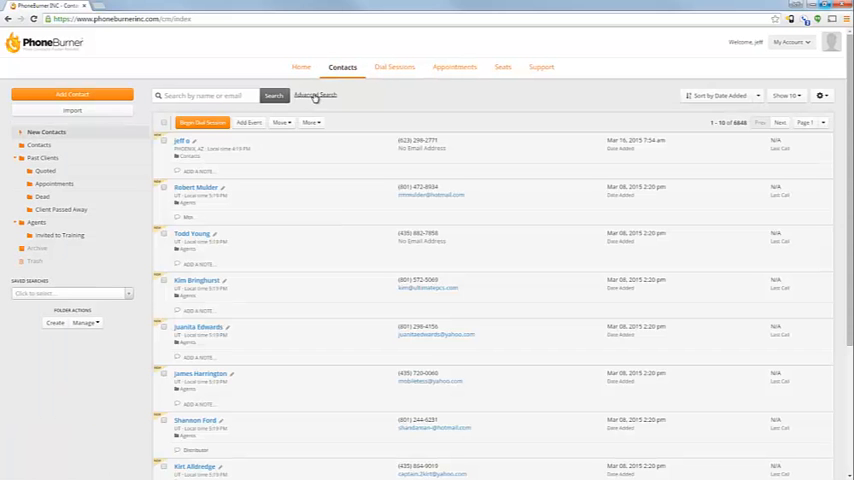
pyautogui.click(316, 96)
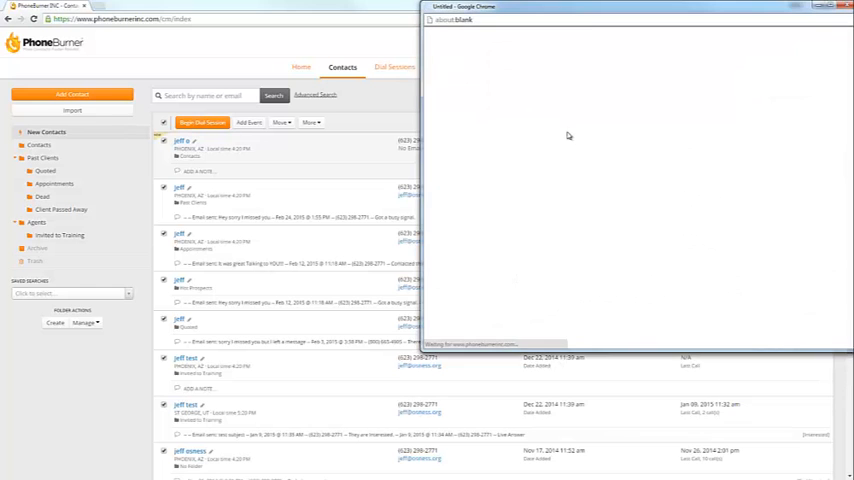
pyautogui.click(200, 122)
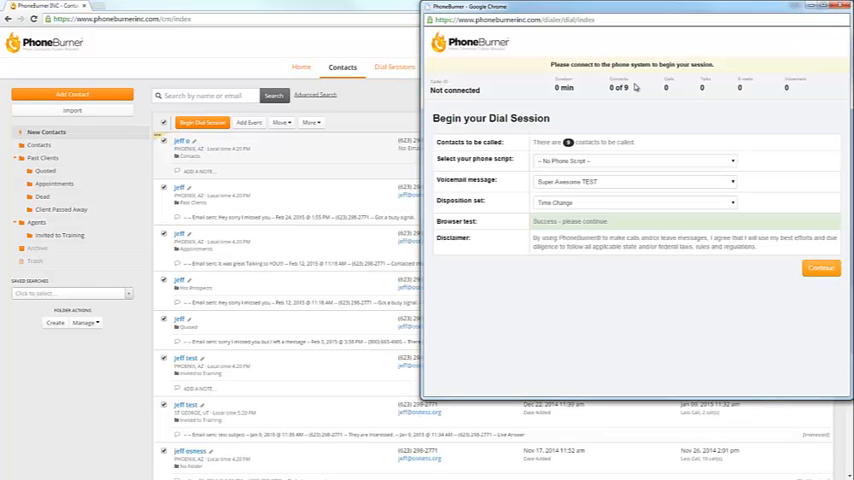
pyautogui.moveTo(640, 120)
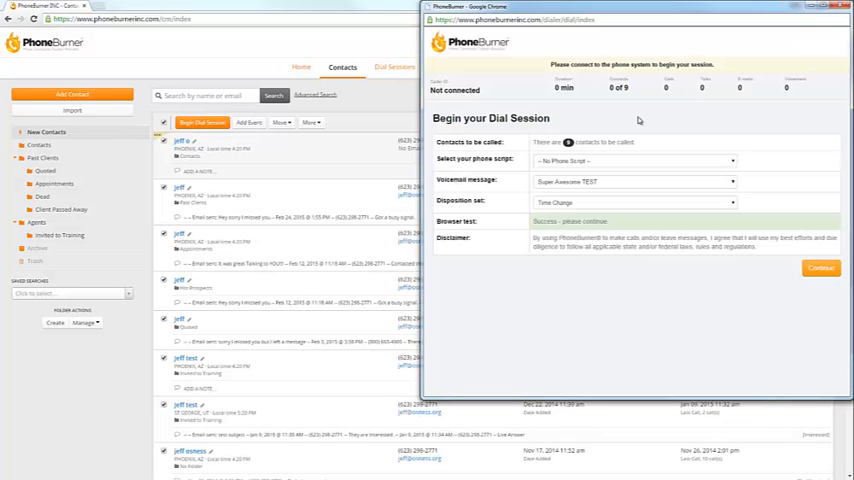
pyautogui.moveTo(640, 96)
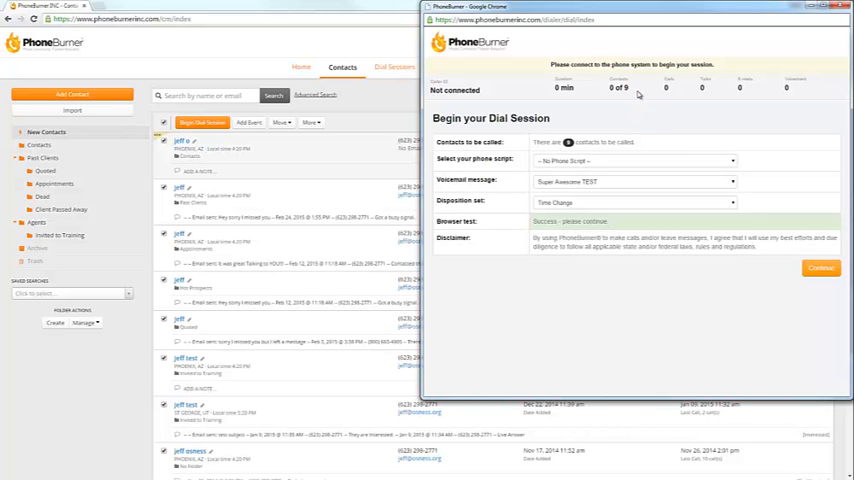
pyautogui.moveTo(544, 304)
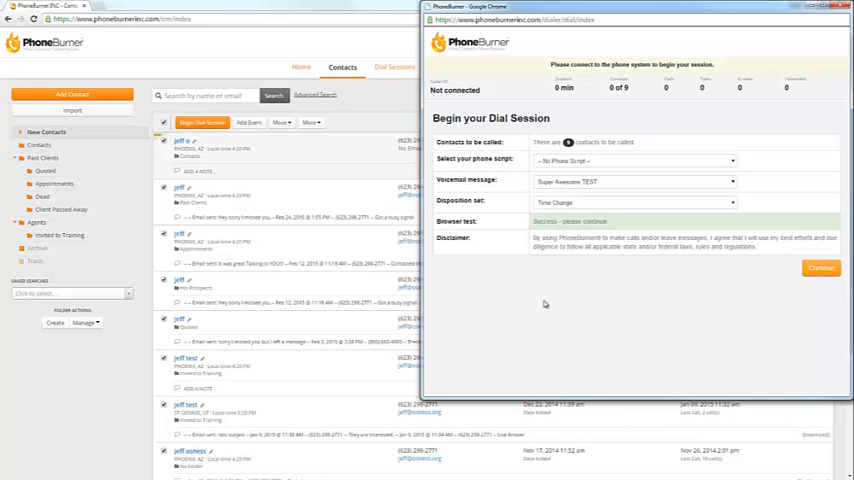
pyautogui.moveTo(646, 120)
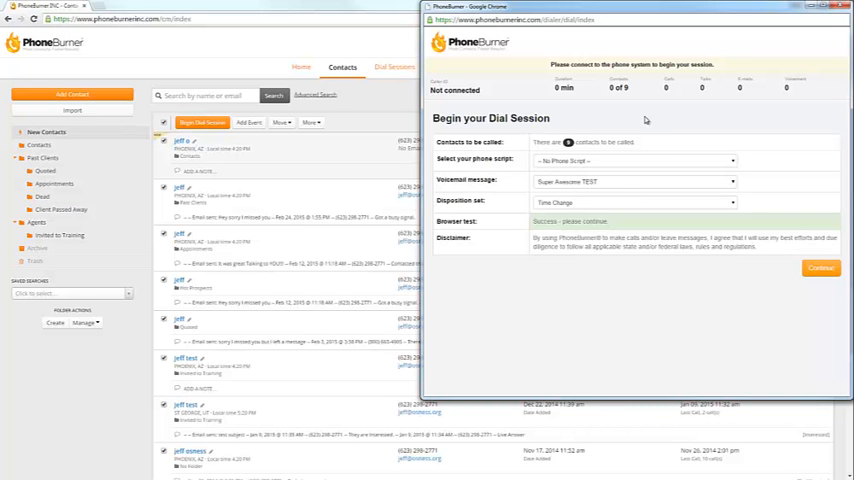